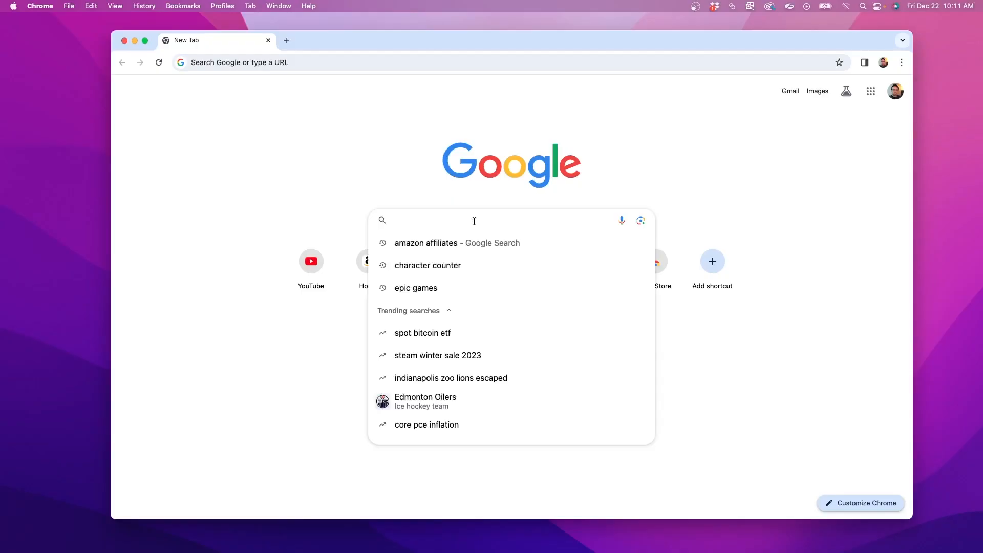
Step: Search Google for 'android file transfer', open the android.com page, and download the installer
text(android)
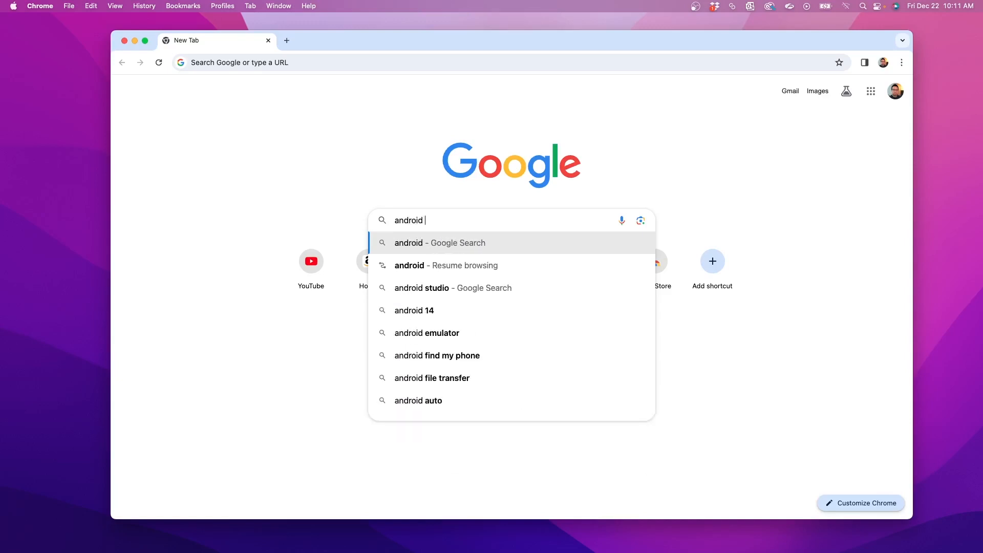
click(431, 378)
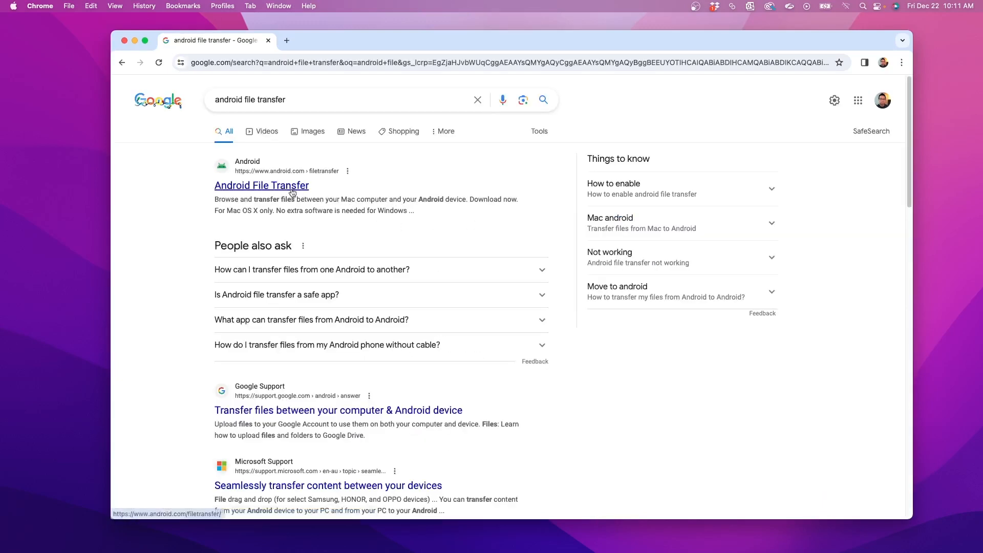
click(260, 185)
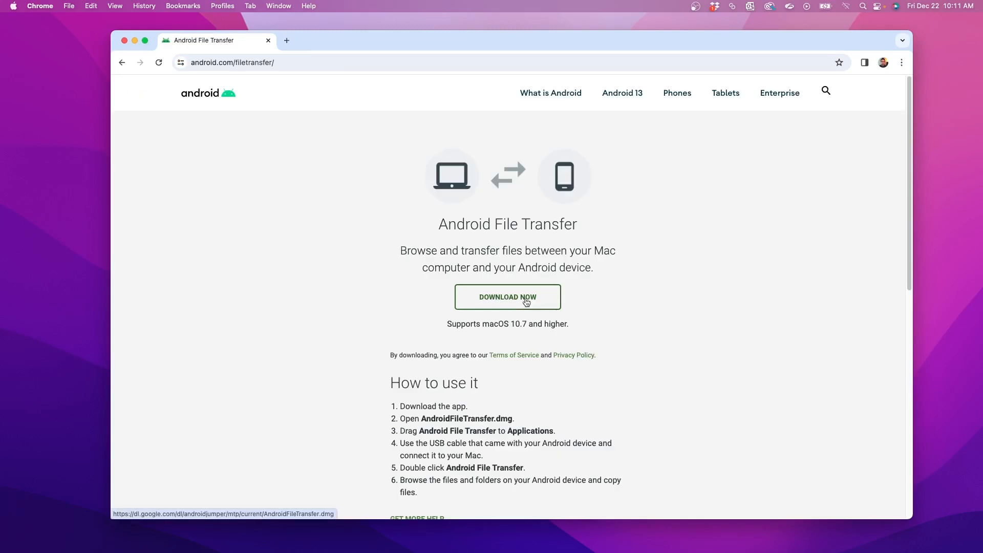
click(508, 297)
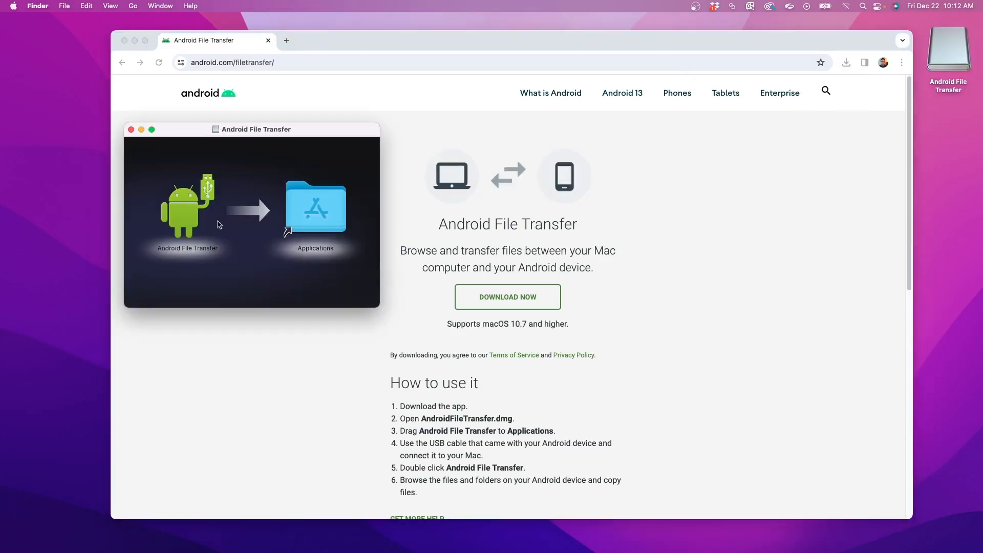
Step: Drag the Android File Transfer icon onto the Applications folder in the disk image window
drag(187, 207, 316, 210)
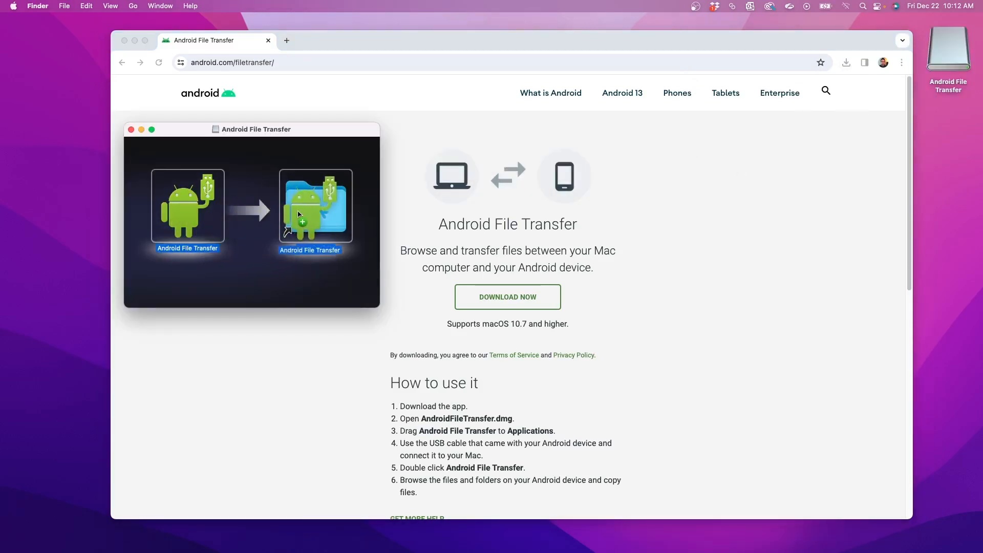
drag(187, 206, 316, 206)
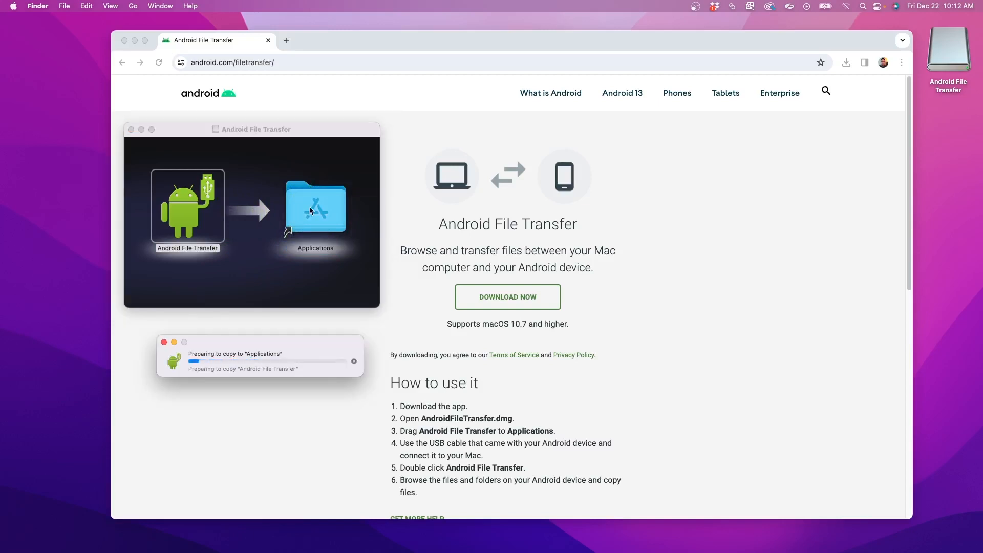